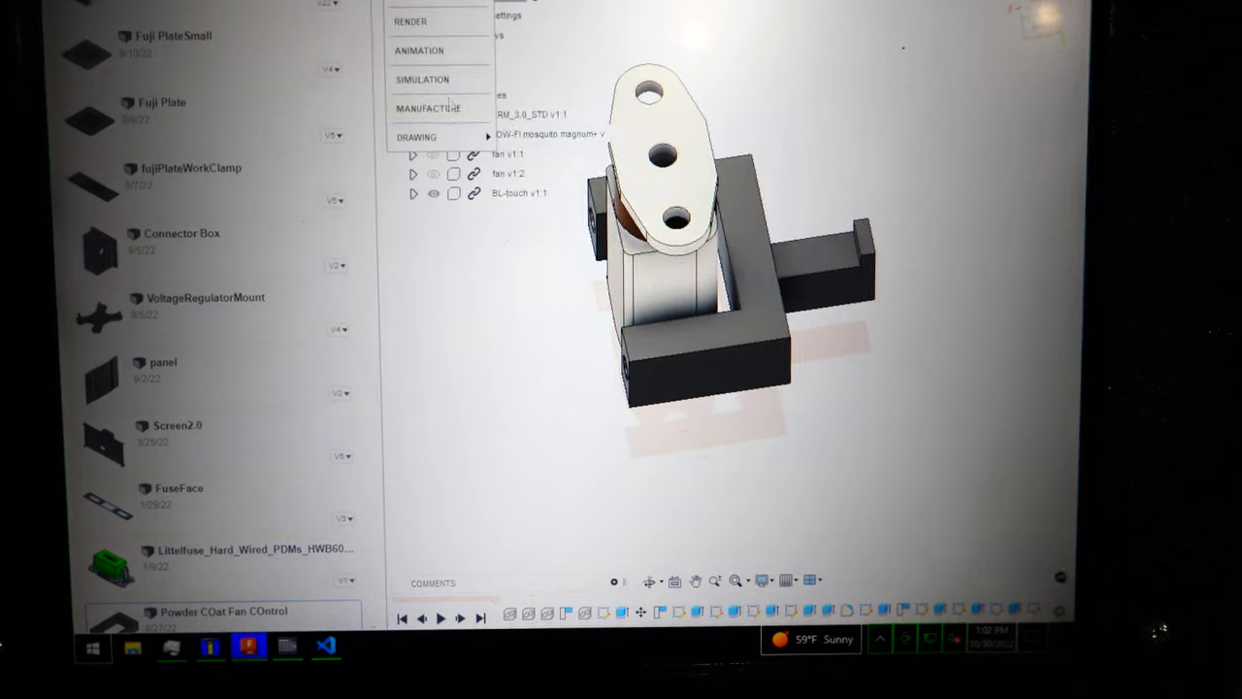
- Switch the bracket from the Design workspace to the Manufacture workspace via the workspace switcher
click(426, 109)
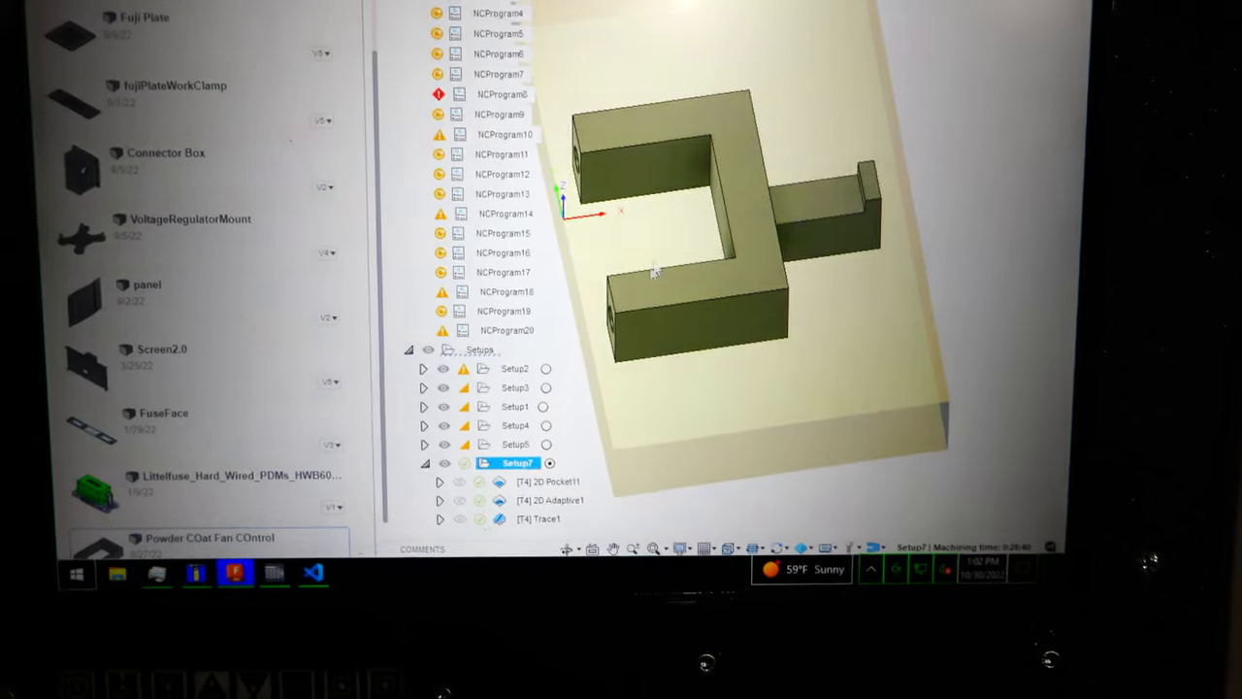